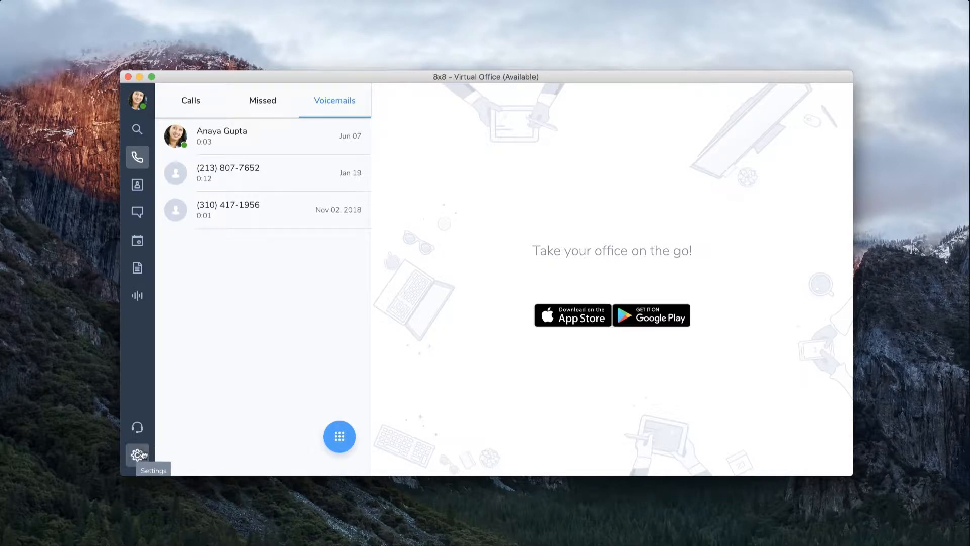
Go to the app Settings from the sidebar to reach the Voicemail section.
{"action": "left_click", "coordinate": [137, 454]}
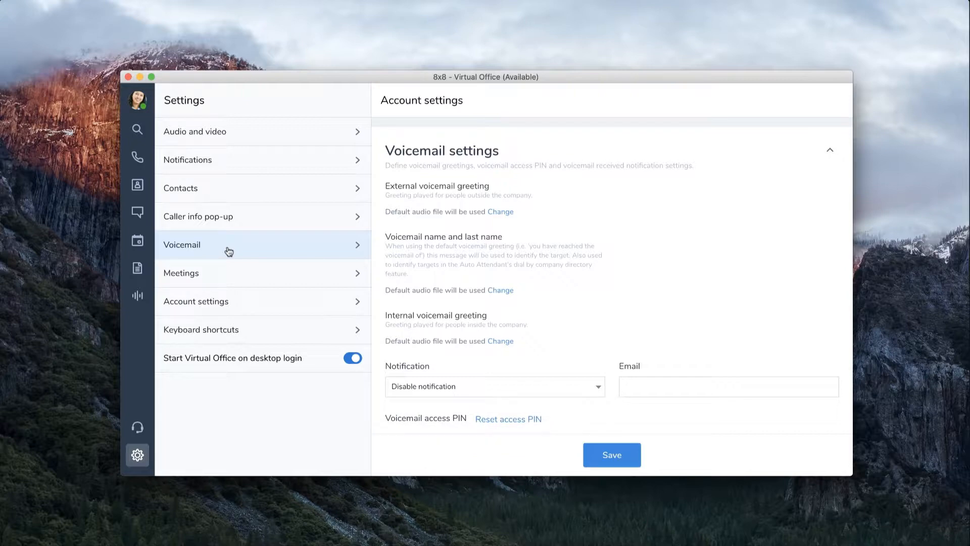
{"action": "mouse_move", "coordinate": [489, 424]}
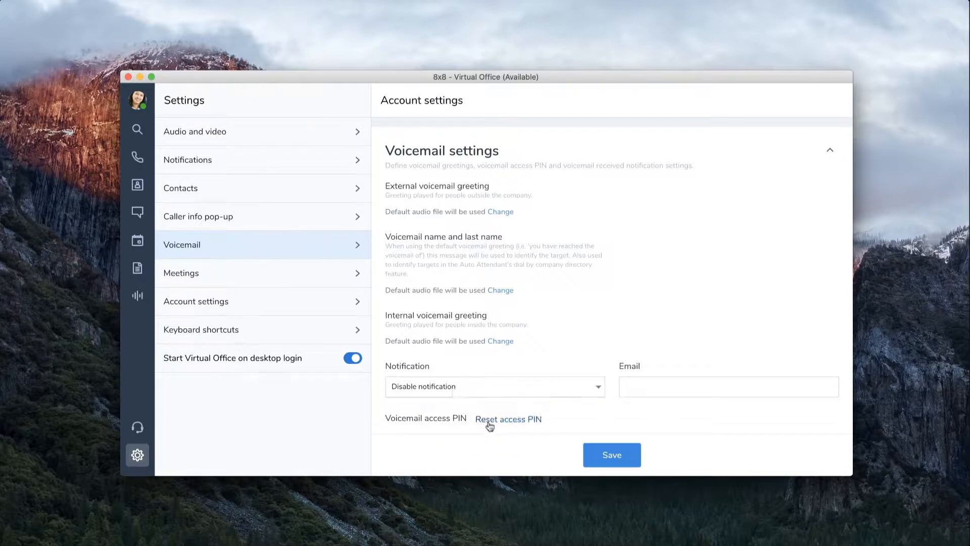
Reset the voicemail access PIN to a new value and save it.
{"action": "left_click", "coordinate": [508, 419]}
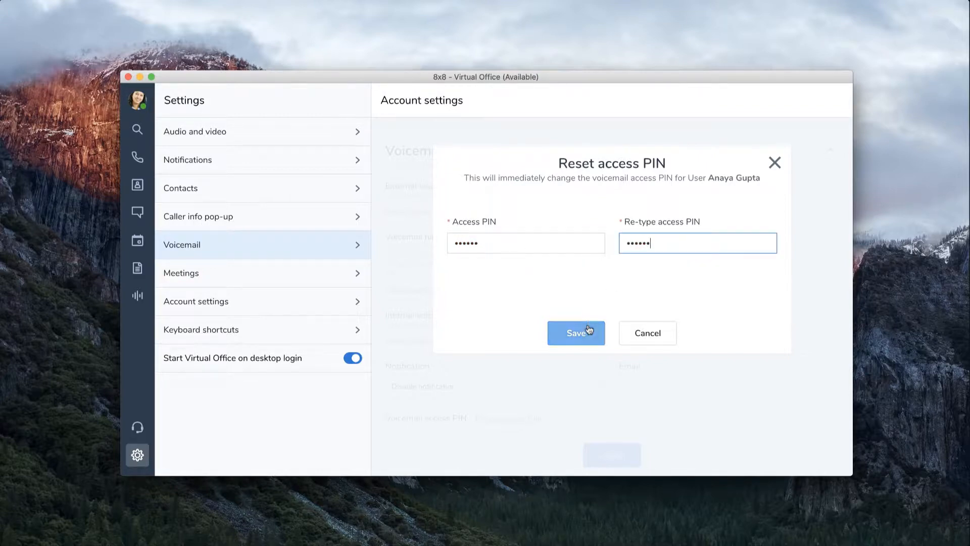
{"action": "left_click", "coordinate": [576, 333]}
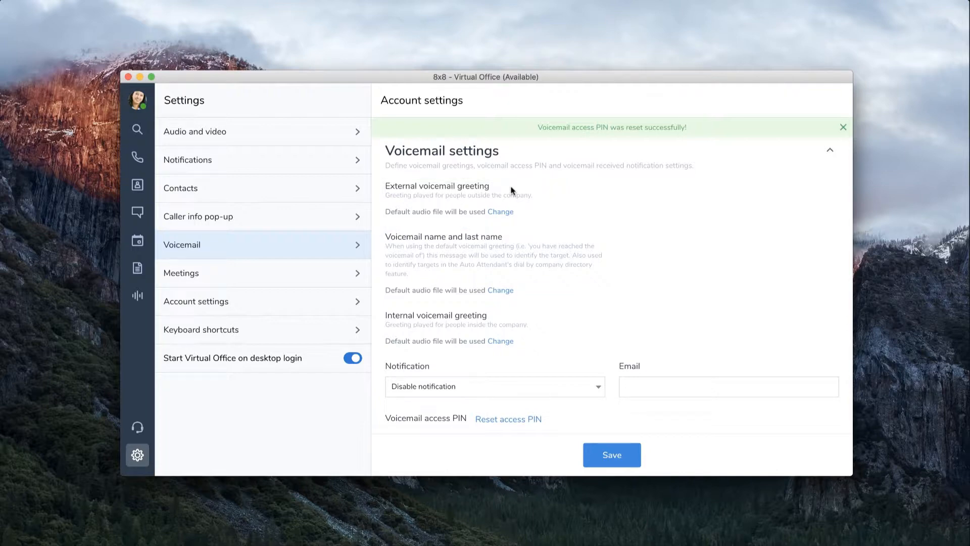
Start changing the external greeting by creating an audio file via upload.
{"action": "left_click", "coordinate": [501, 212]}
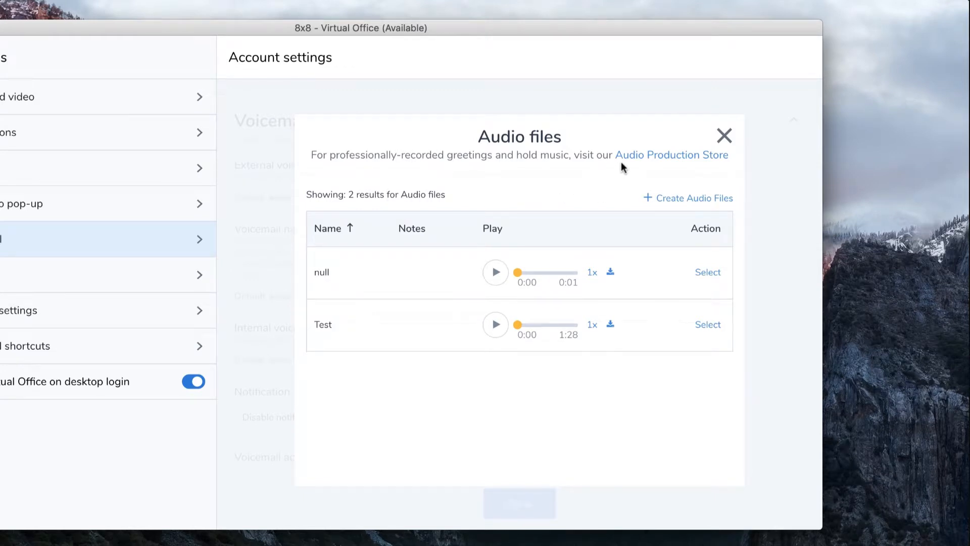
{"action": "mouse_move", "coordinate": [636, 172]}
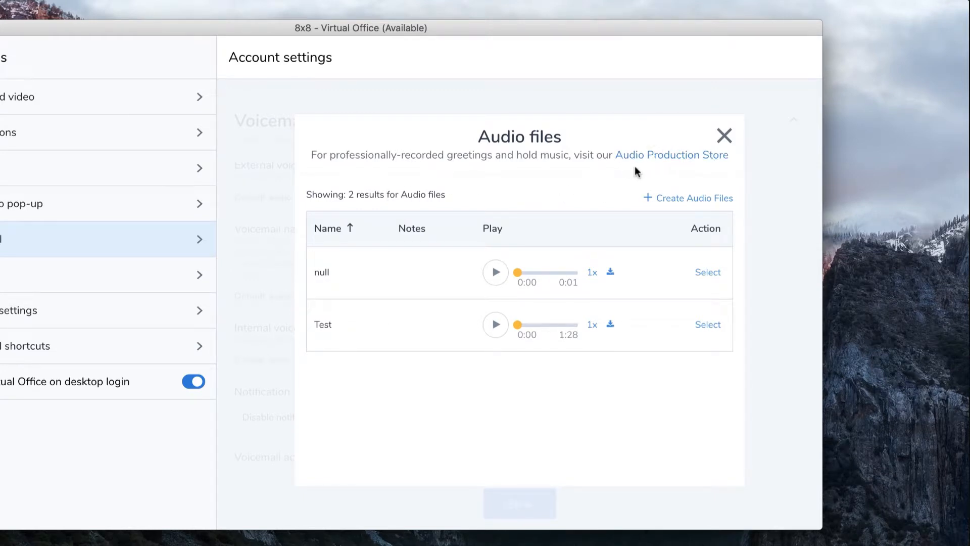
{"action": "left_click", "coordinate": [693, 198]}
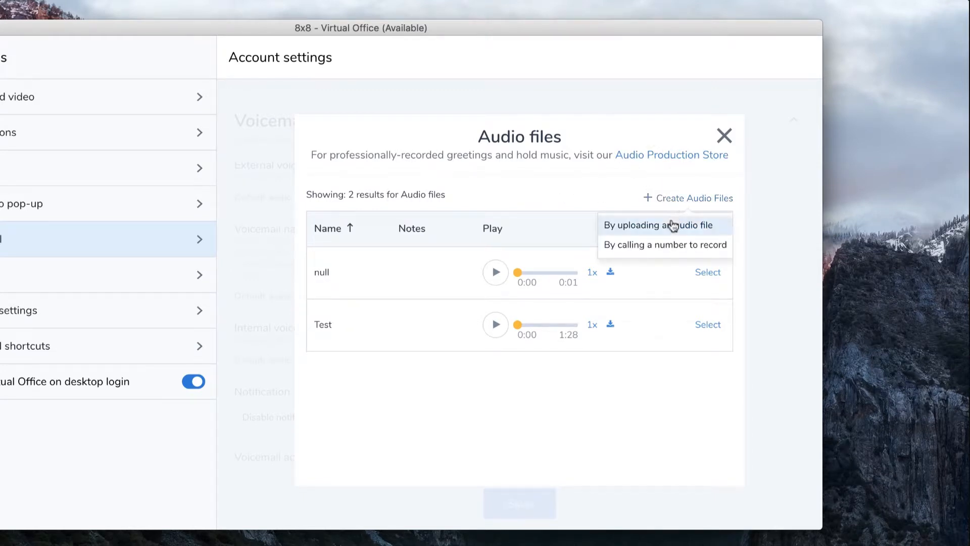
{"action": "mouse_move", "coordinate": [673, 251]}
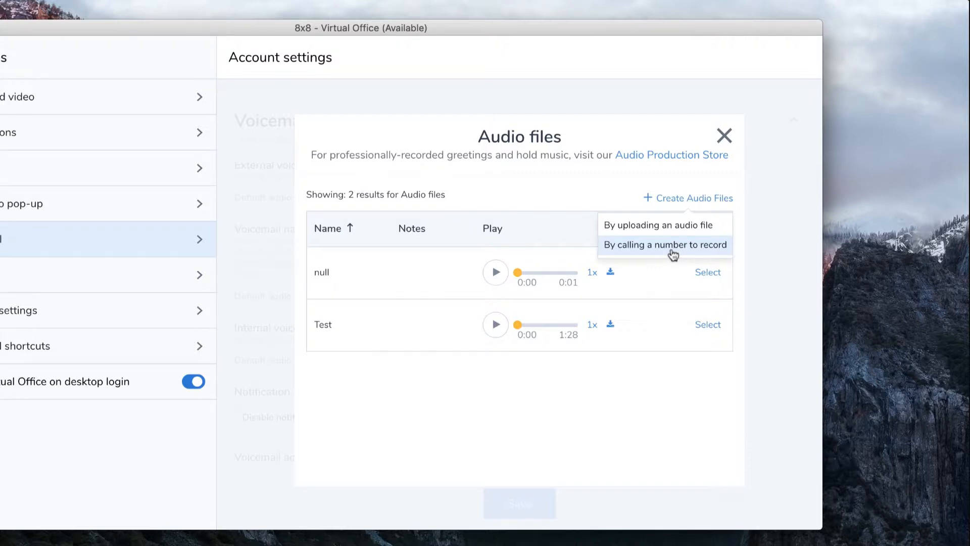
{"action": "left_click", "coordinate": [658, 224]}
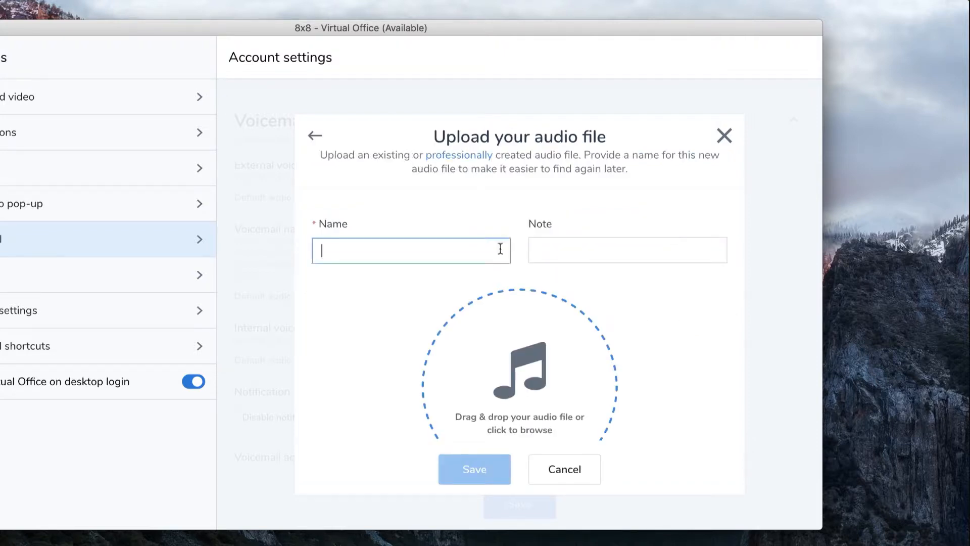
Upload VoicemailGreeting.wav from Downloads as a greeting named 'General Greeting'.
{"action": "type", "text": "General Greeting"}
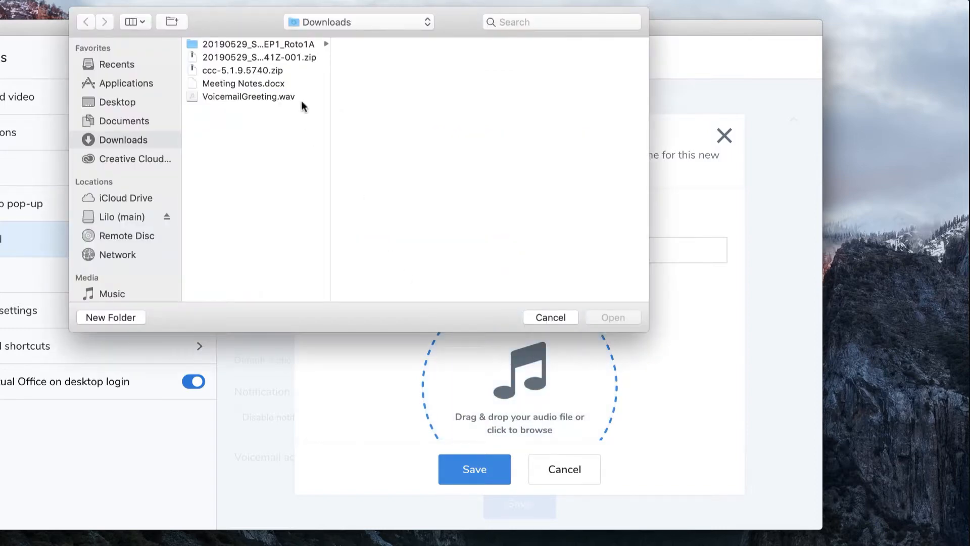
{"action": "left_click", "coordinate": [246, 97]}
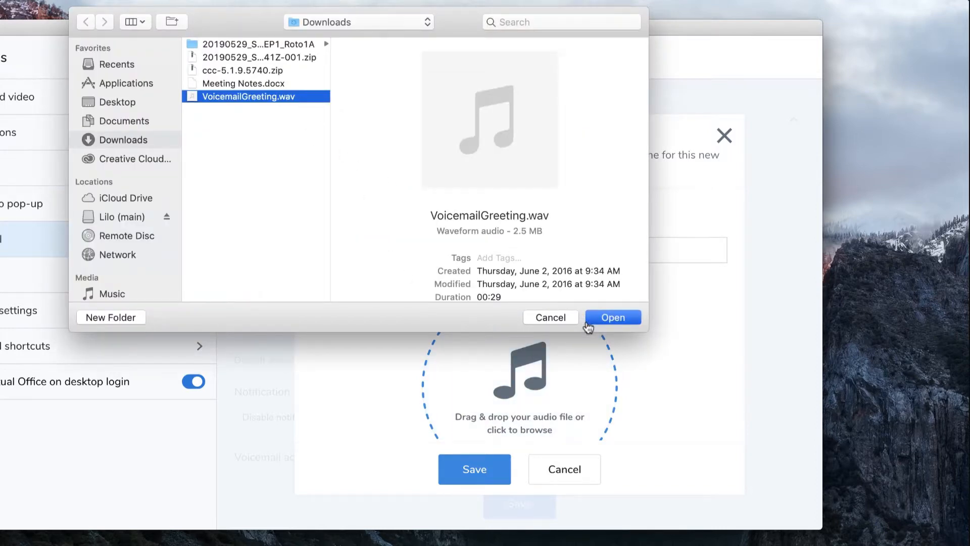
{"action": "left_click", "coordinate": [612, 317]}
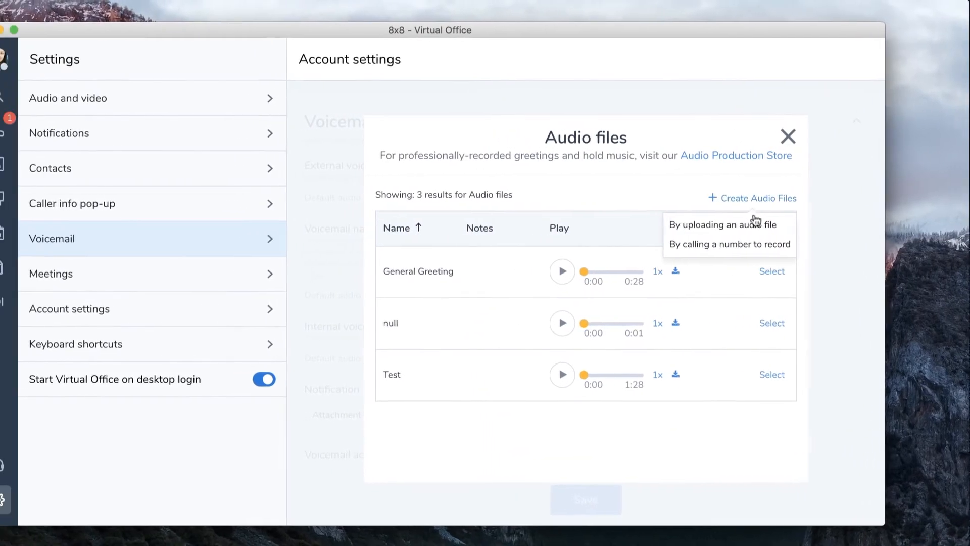
Record a greeting named 'Greeting' by calling extension 1011, answering and confirming with 1.
{"action": "left_click", "coordinate": [730, 243]}
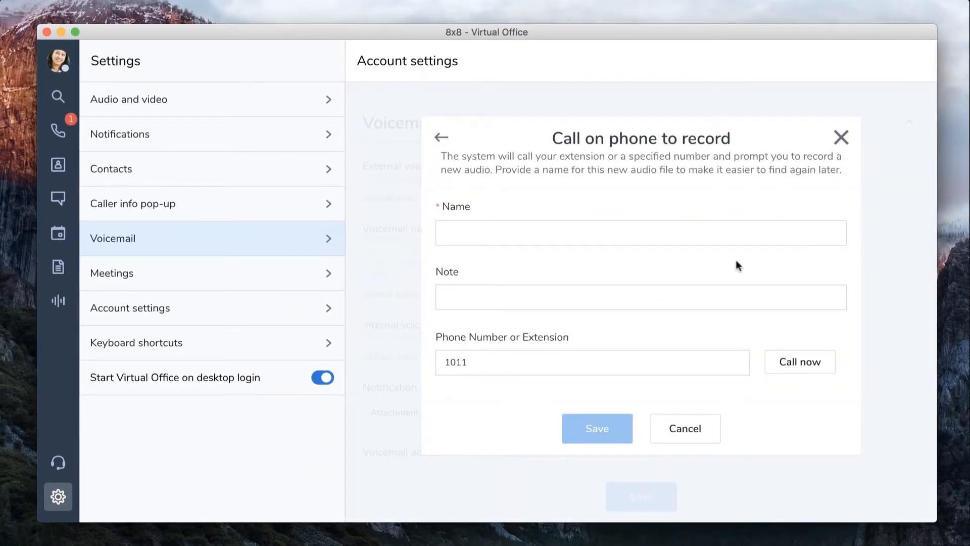
{"action": "type", "text": "Greeting"}
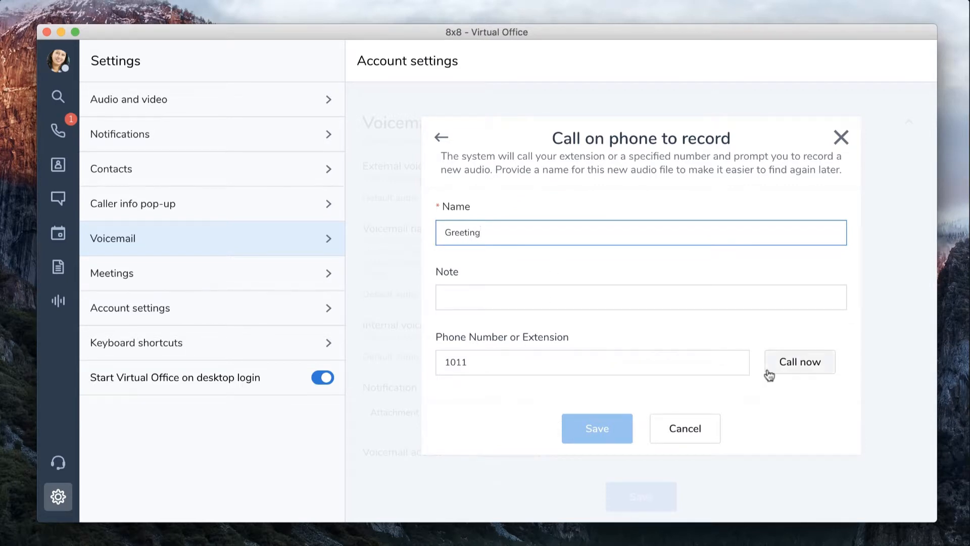
{"action": "left_click", "coordinate": [800, 361]}
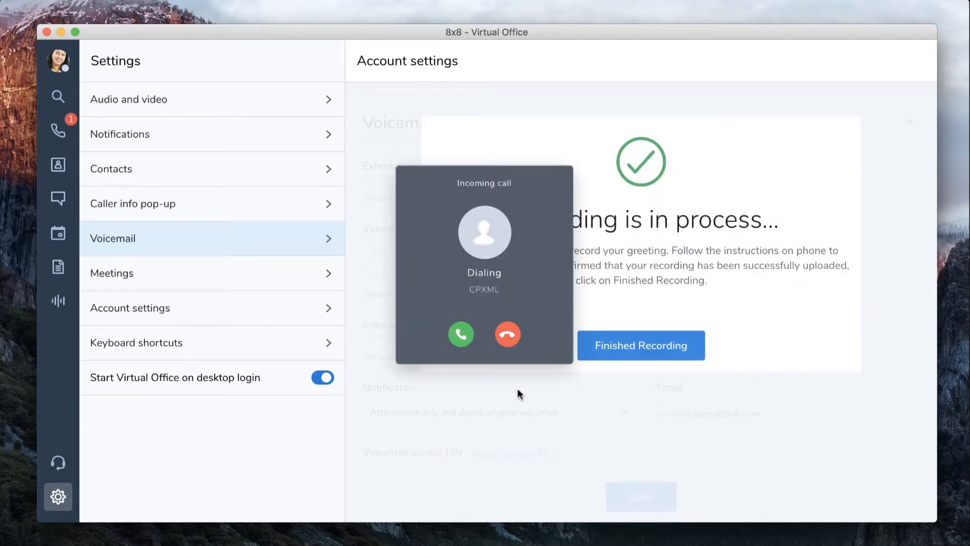
{"action": "left_click", "coordinate": [460, 333]}
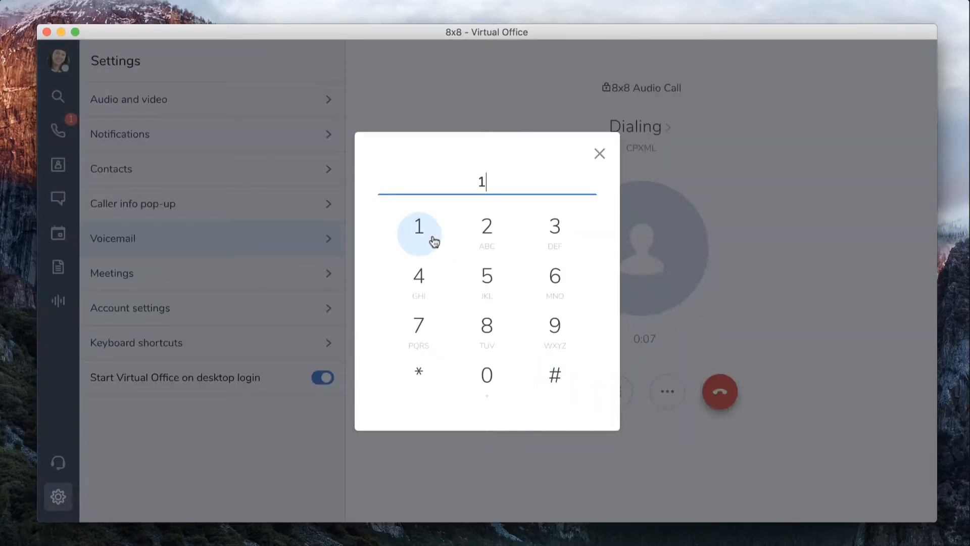
{"action": "left_click", "coordinate": [555, 375]}
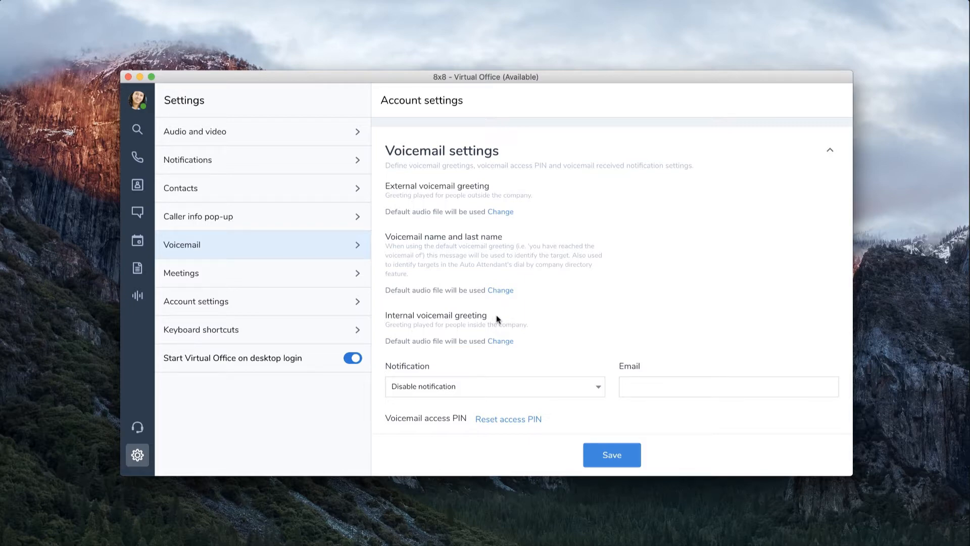
{"action": "mouse_move", "coordinate": [513, 321]}
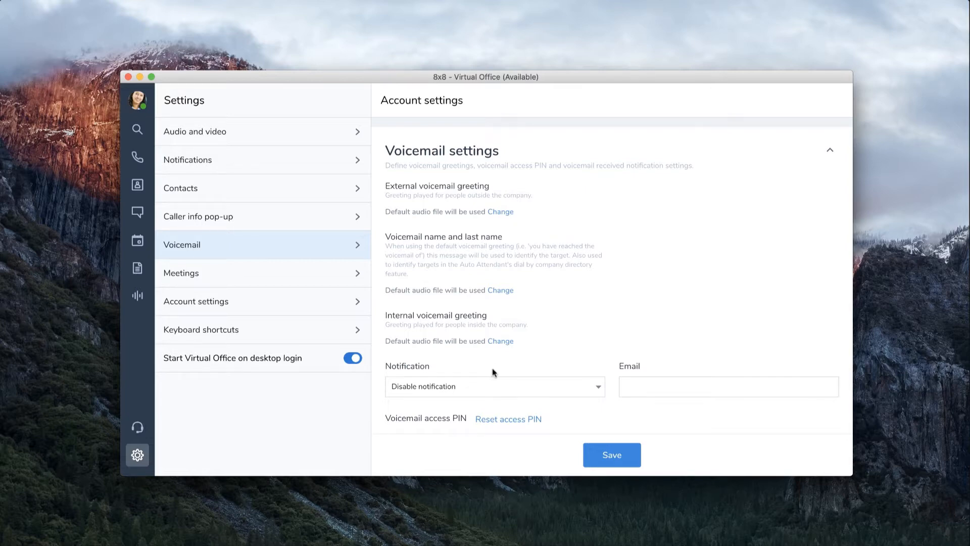
{"action": "mouse_move", "coordinate": [526, 374]}
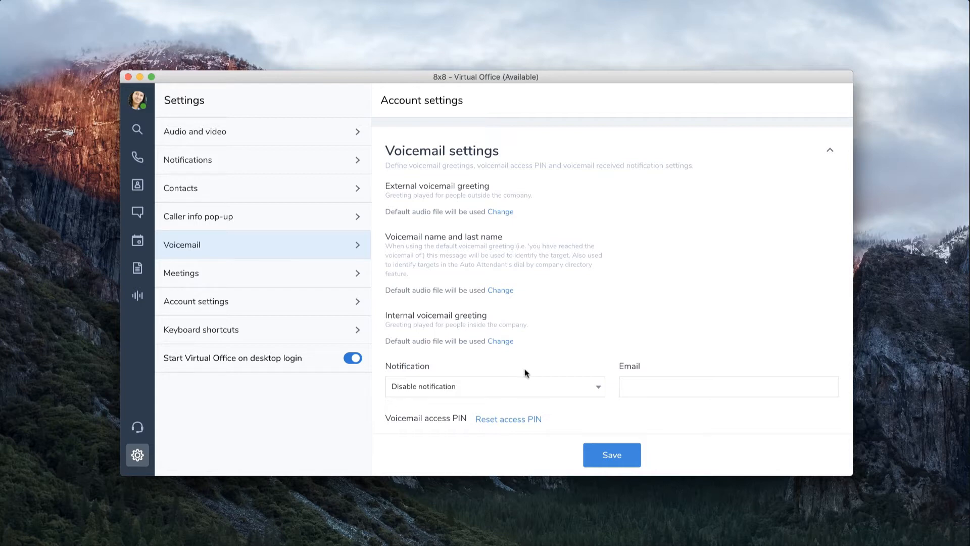
Choose a different voicemail notification option from the Notification dropdown.
{"action": "left_click", "coordinate": [495, 386]}
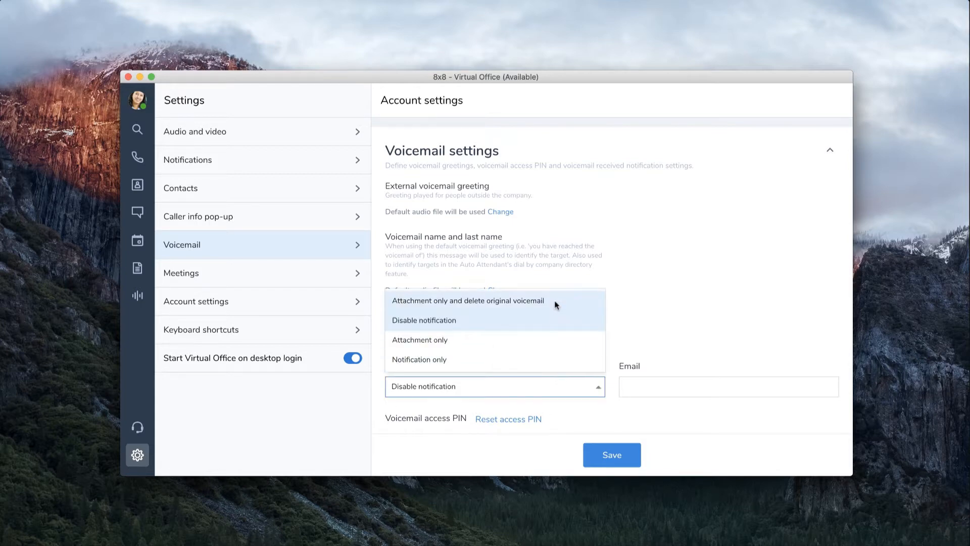
{"action": "left_click", "coordinate": [469, 301]}
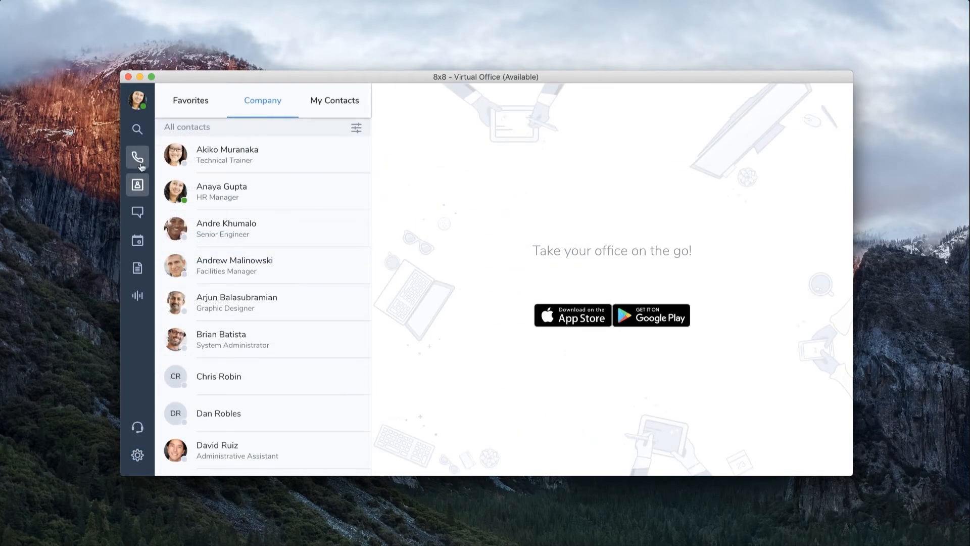
{"action": "left_click", "coordinate": [138, 156]}
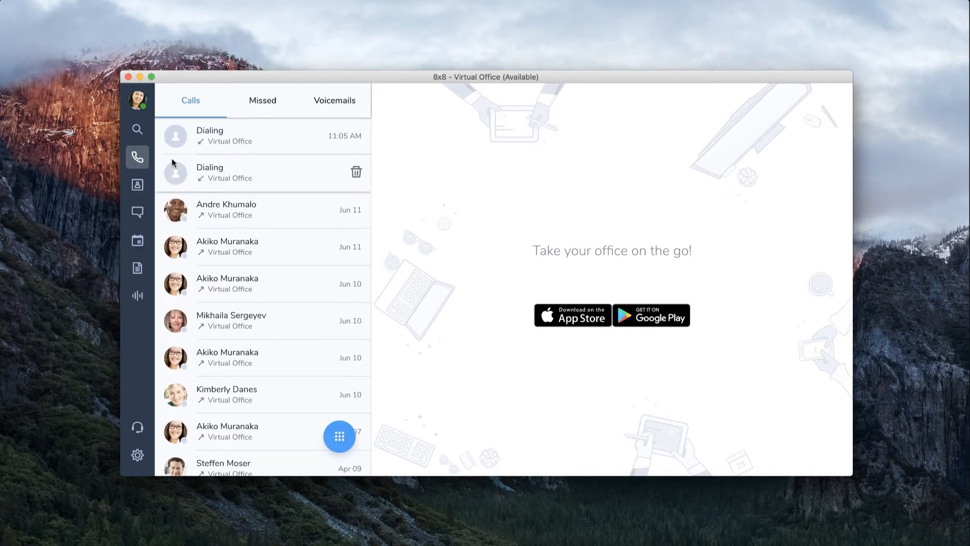
{"action": "left_click", "coordinate": [333, 100]}
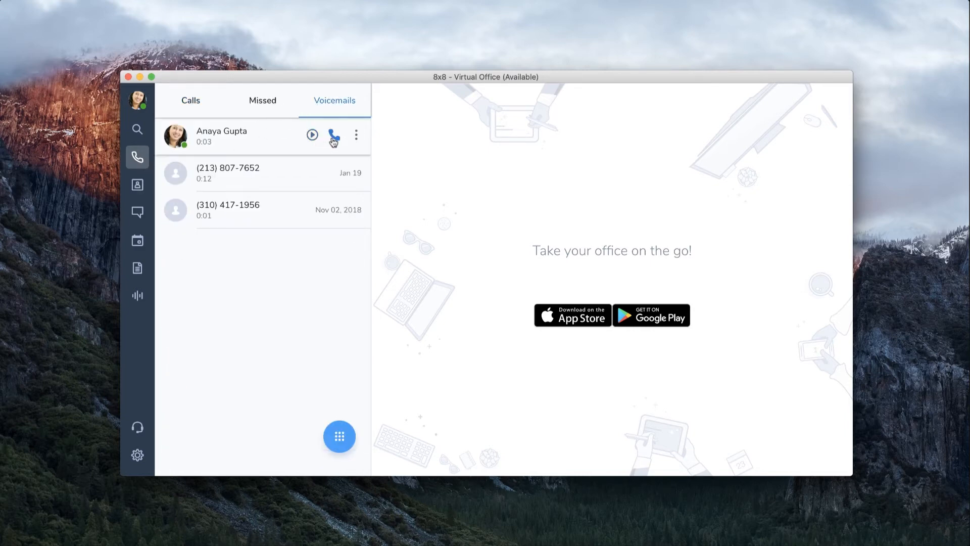
{"action": "left_click", "coordinate": [356, 136]}
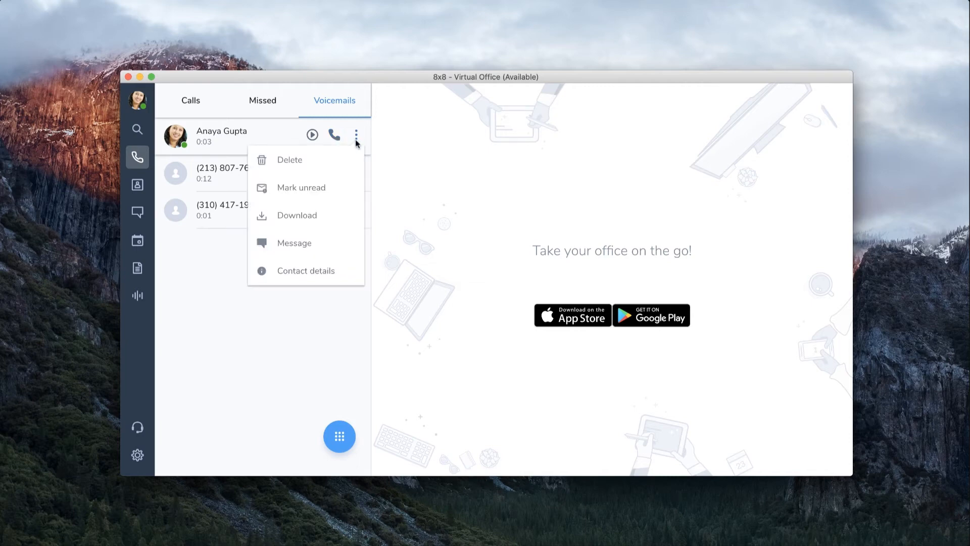
{"action": "mouse_move", "coordinate": [253, 133]}
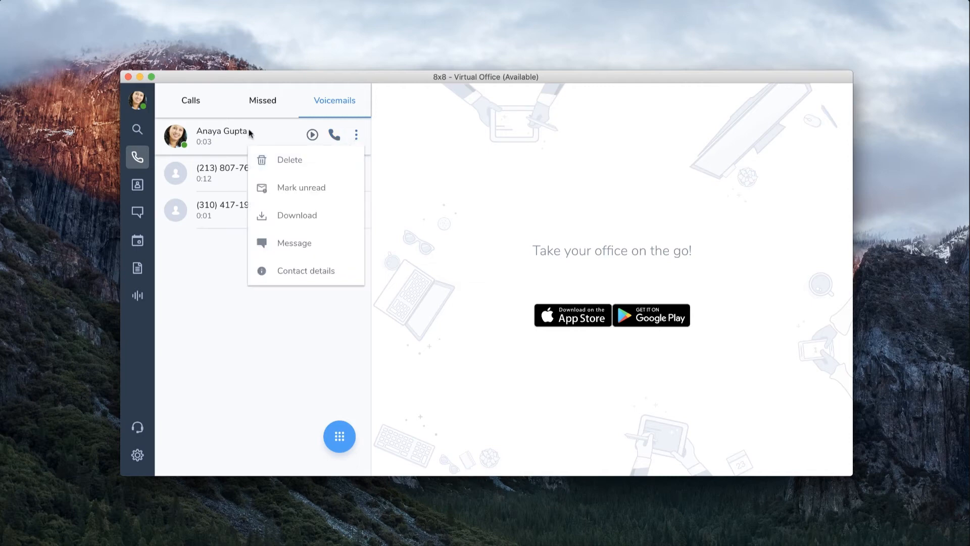